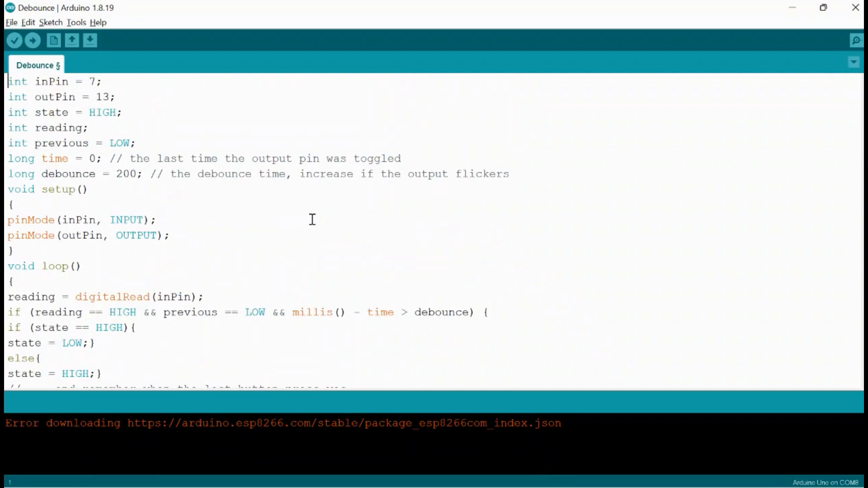
# Step: Highlight the inPin declaration line and the two pinMode lines in setup to explain them
pyautogui.tripleClick(45, 81)
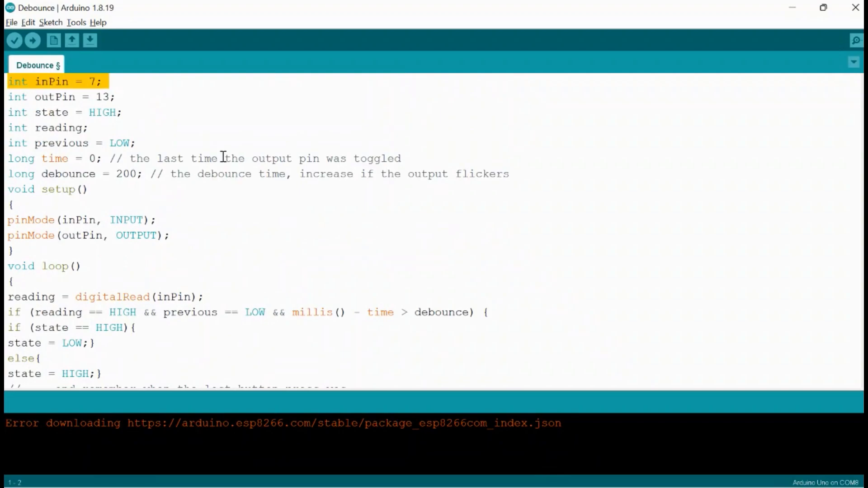
pyautogui.click(142, 143)
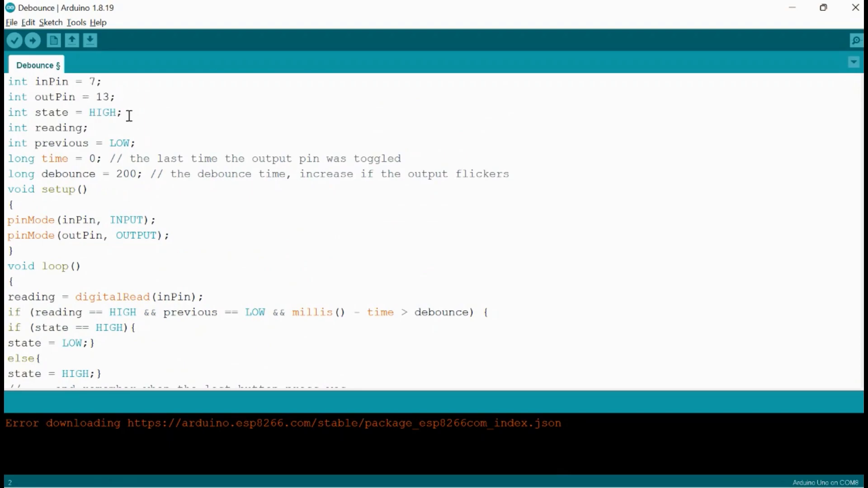
pyautogui.moveTo(100, 128)
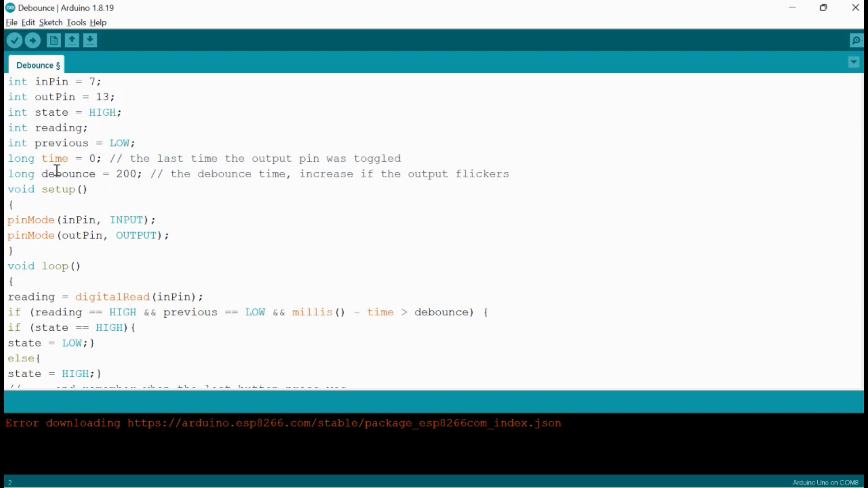
pyautogui.moveTo(54, 178)
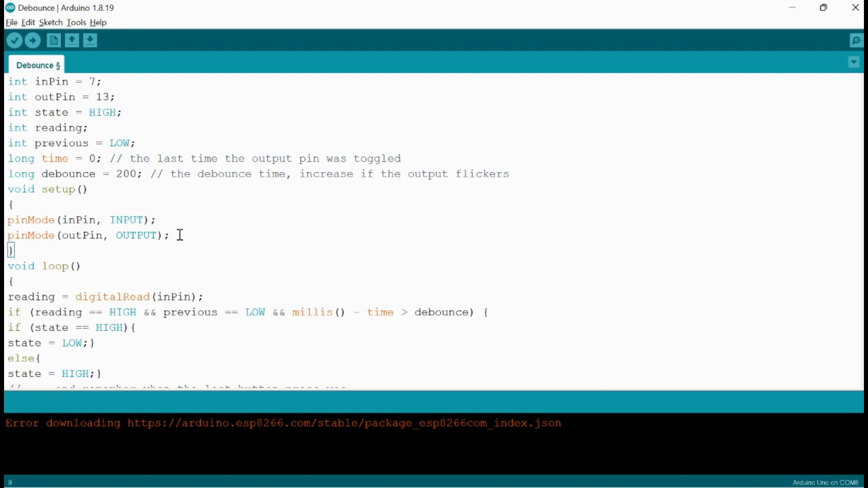
pyautogui.moveTo(8, 220); pyautogui.dragTo(170, 235)
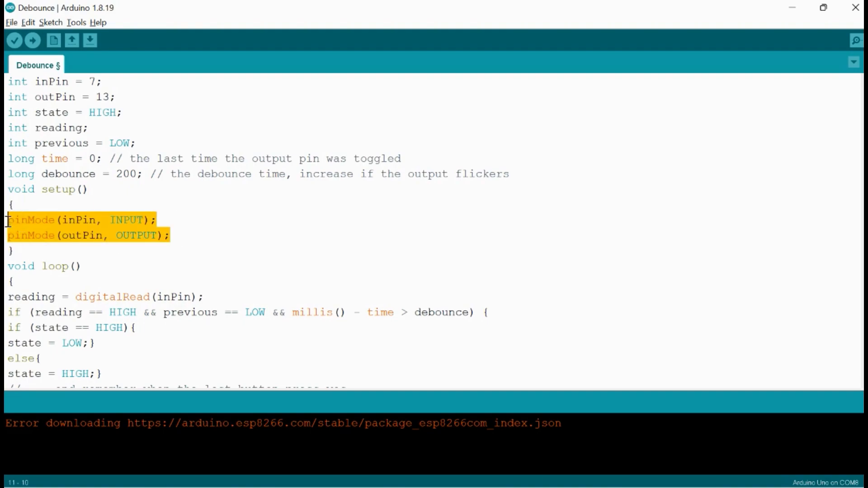
pyautogui.click(71, 266)
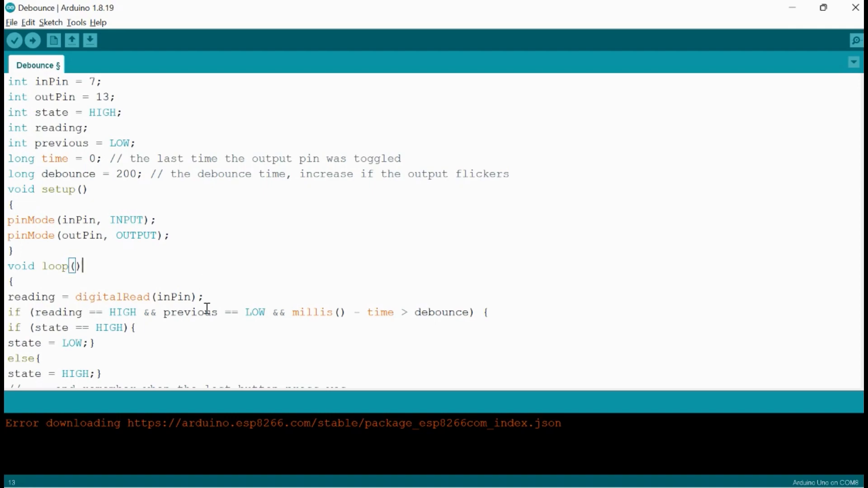
# Step: Highlight the digitalRead line in loop, then scroll down toward the debounce if condition
pyautogui.doubleClick(135, 297)
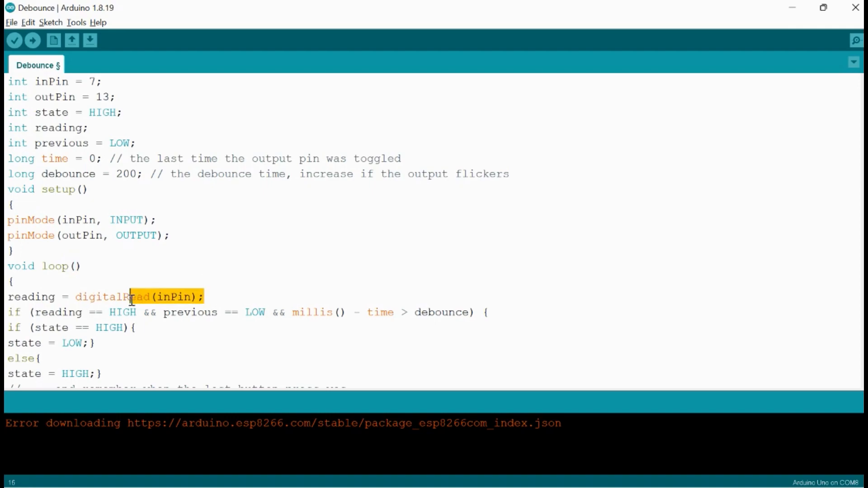
pyautogui.tripleClick(104, 296)
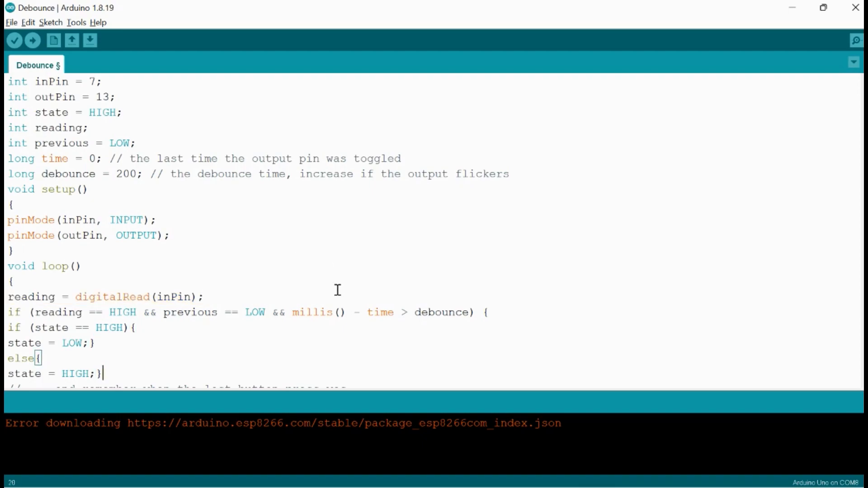
pyautogui.scroll(-3)
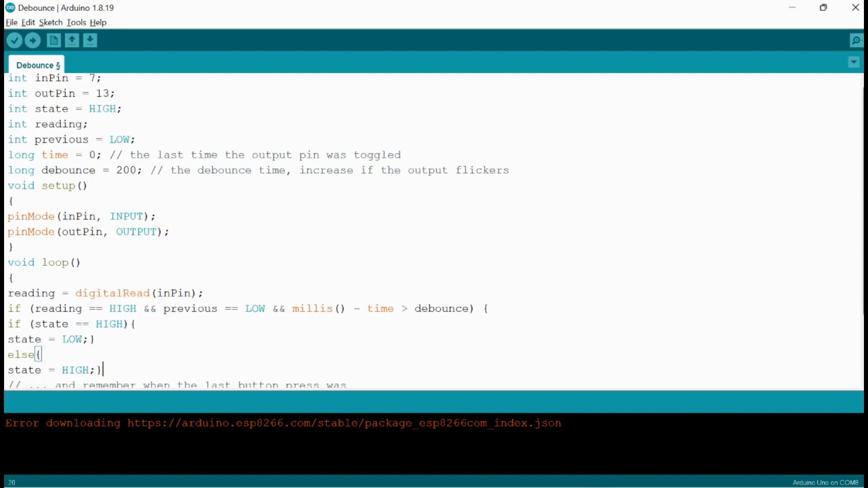
pyautogui.scroll(-3)
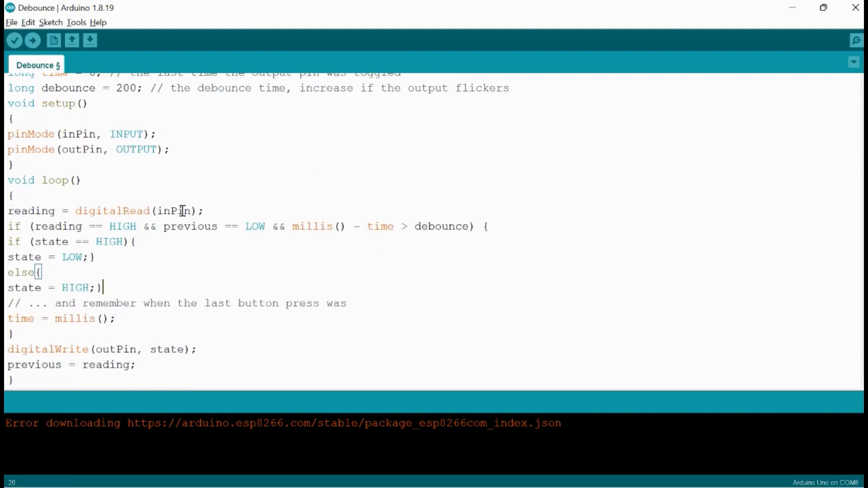
pyautogui.moveTo(318, 214)
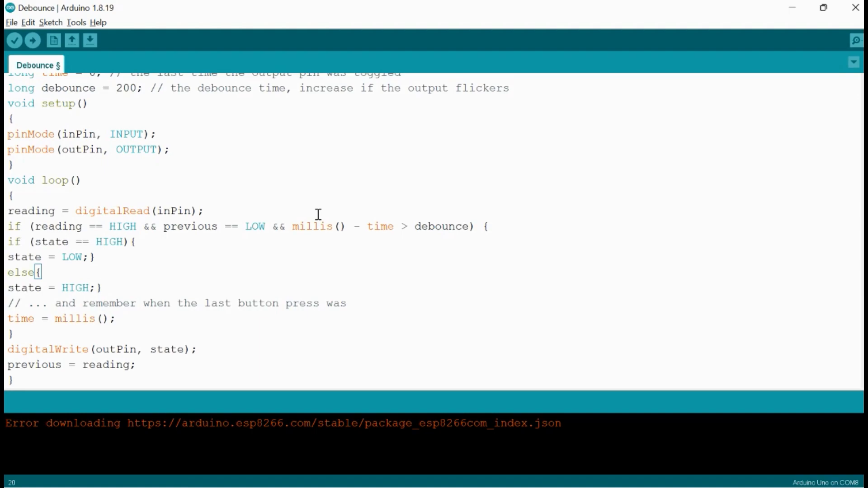
pyautogui.moveTo(293, 238)
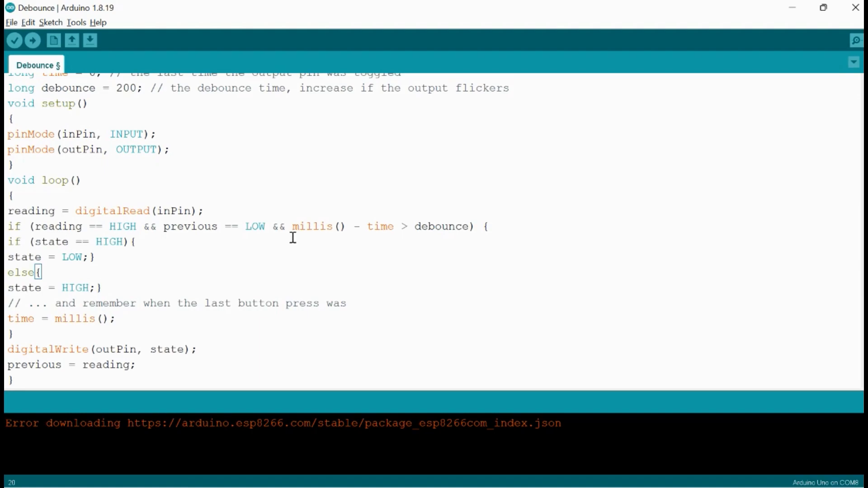
pyautogui.moveTo(447, 247)
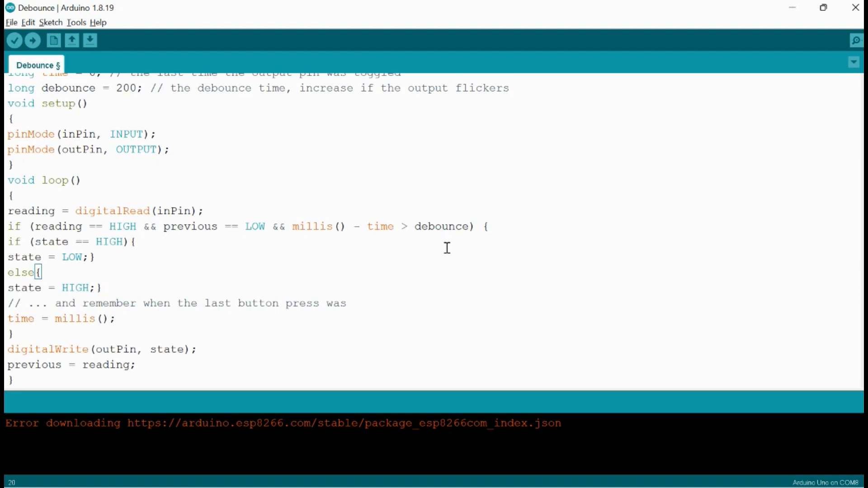
pyautogui.moveTo(560, 237)
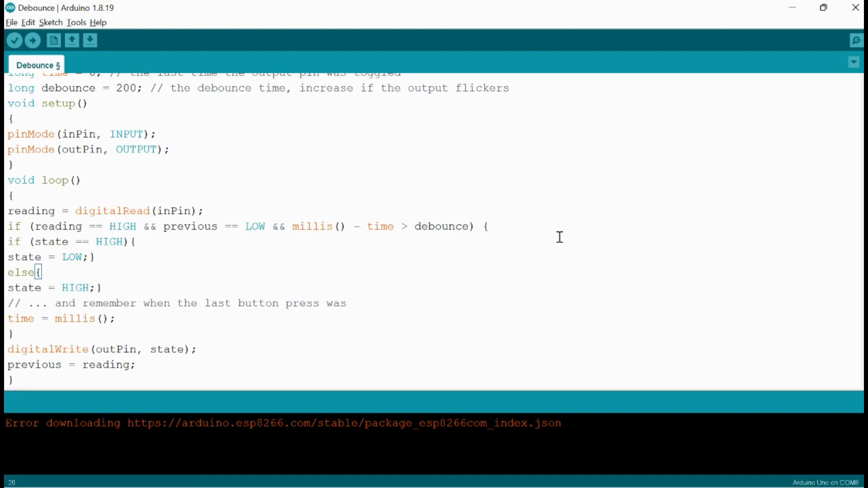
pyautogui.moveTo(502, 226)
pyautogui.write(' //')
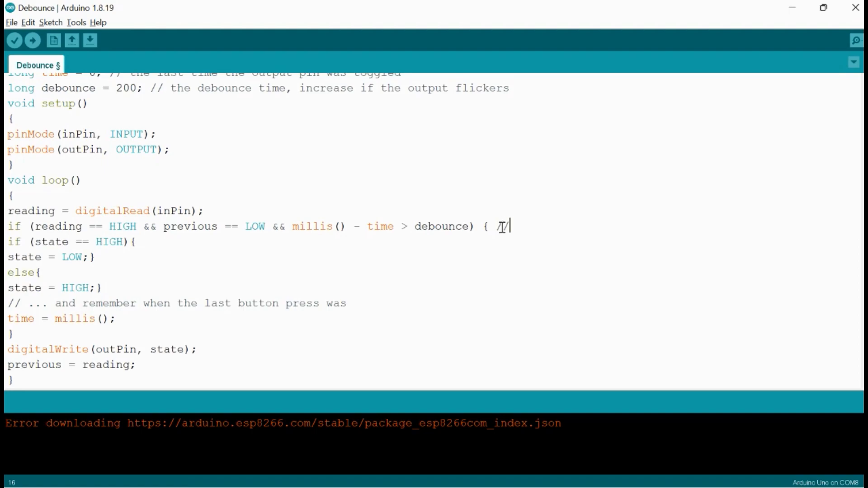
# Step: Type the comment text 'millis -time>200' after the // on the debounce if line
pyautogui.write('millis -')
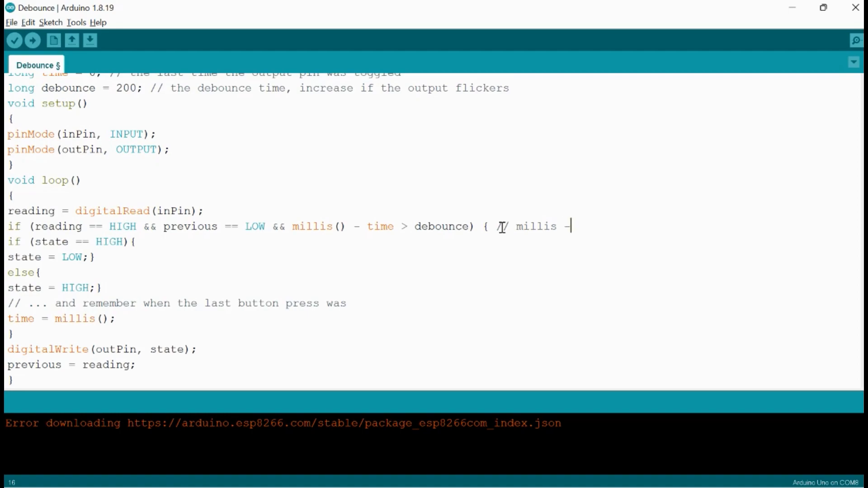
pyautogui.write('time>2')
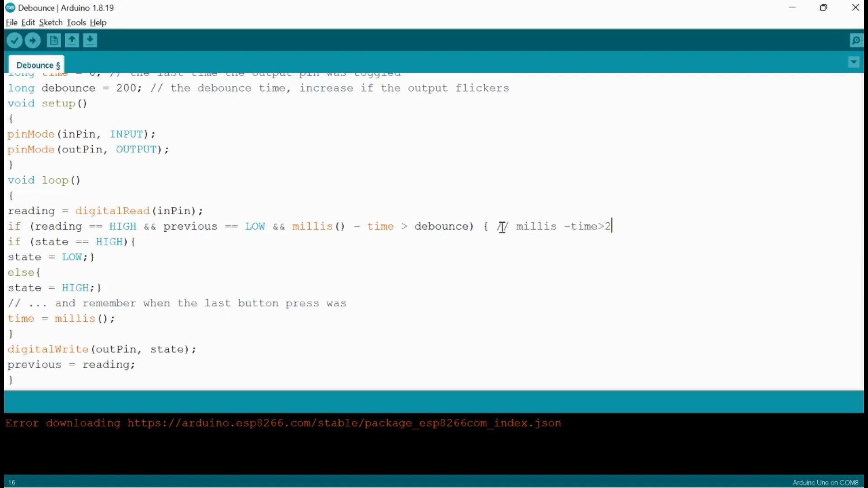
pyautogui.write('00')
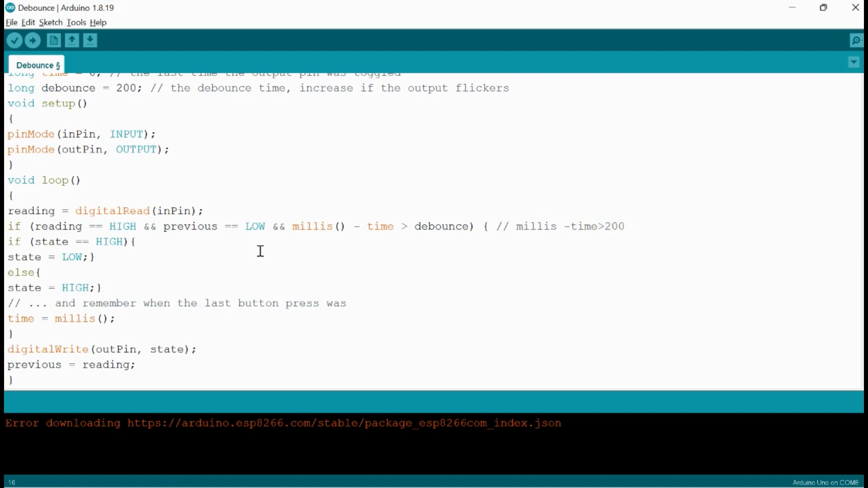
pyautogui.moveTo(178, 274)
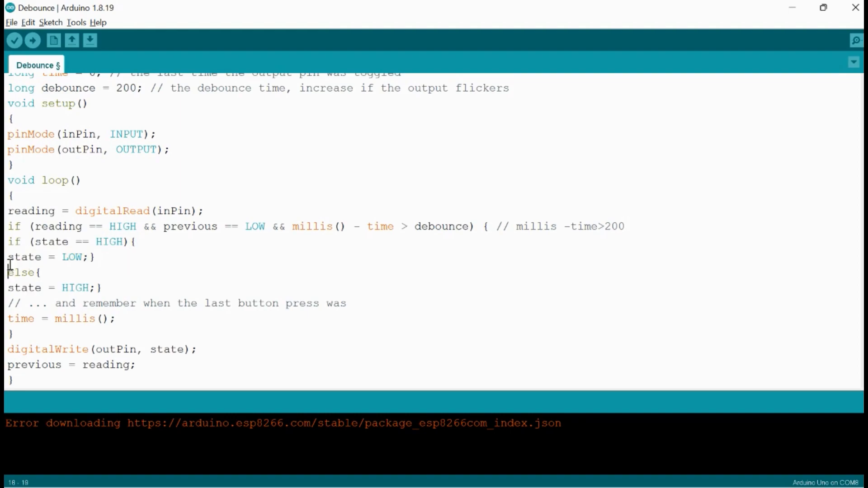
pyautogui.tripleClick(68, 257)
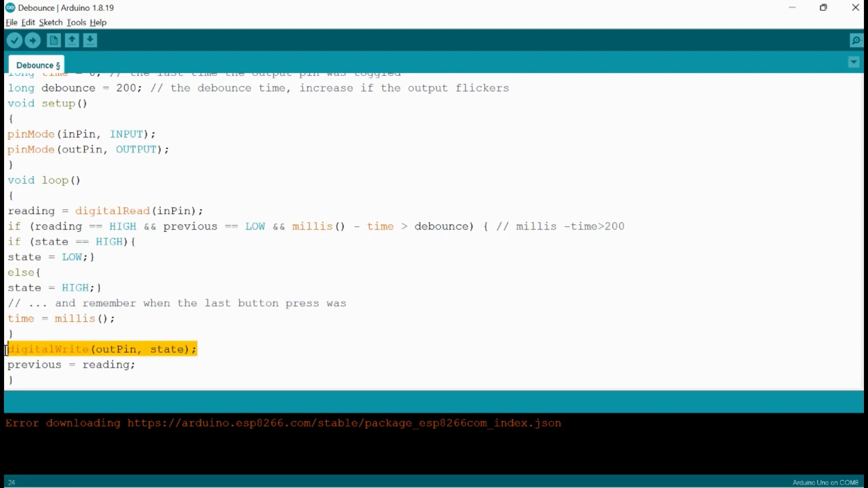
pyautogui.moveTo(157, 333)
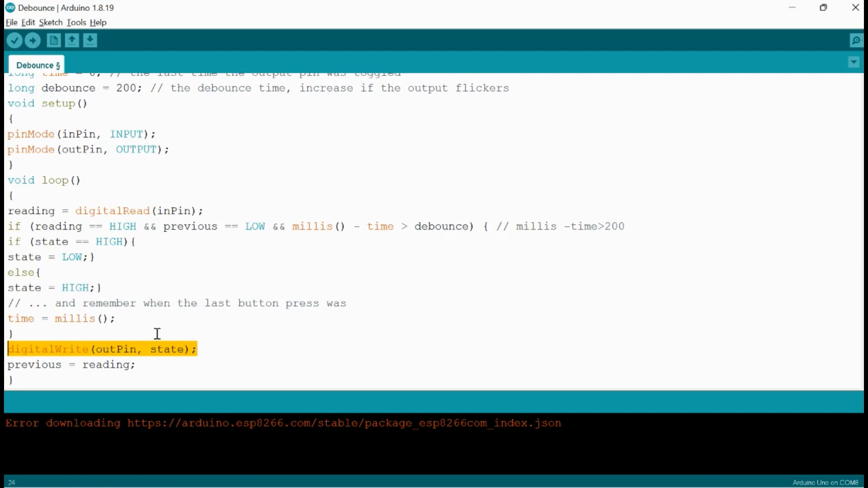
pyautogui.click(140, 364)
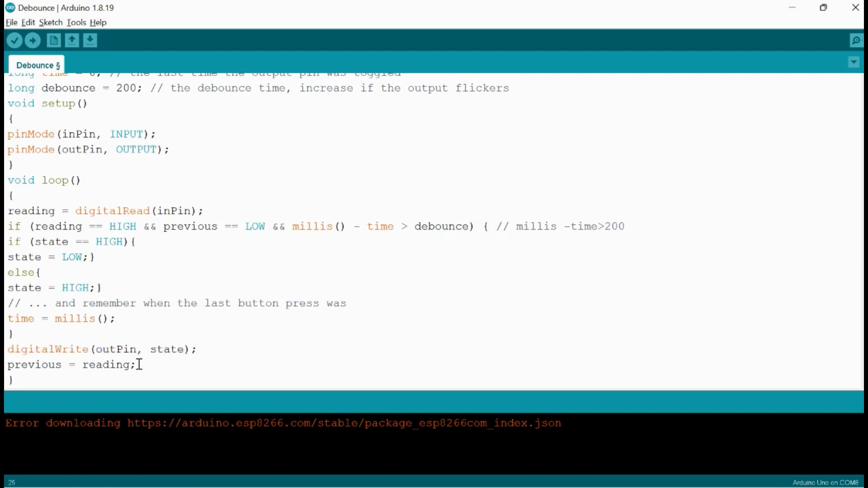
pyautogui.moveTo(44, 383)
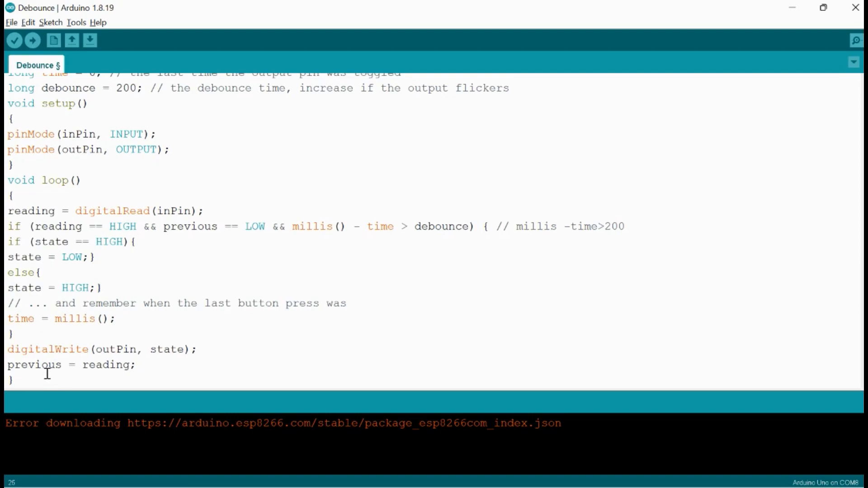
pyautogui.moveTo(55, 226)
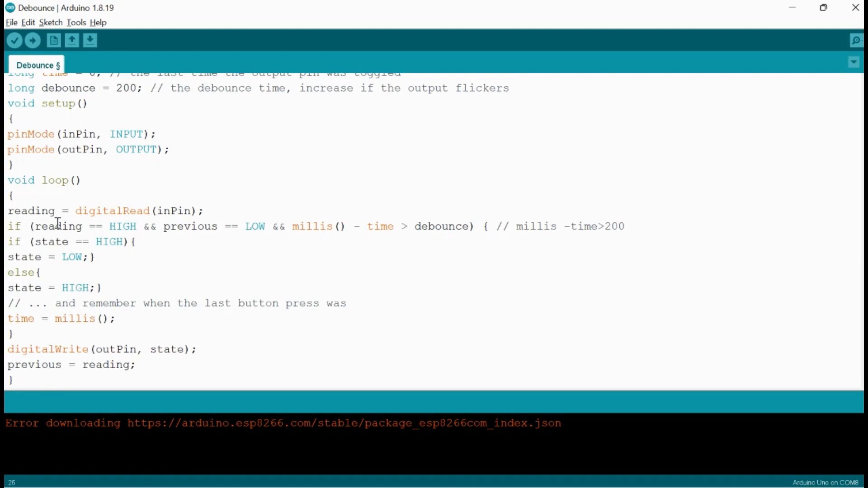
pyautogui.moveTo(167, 228)
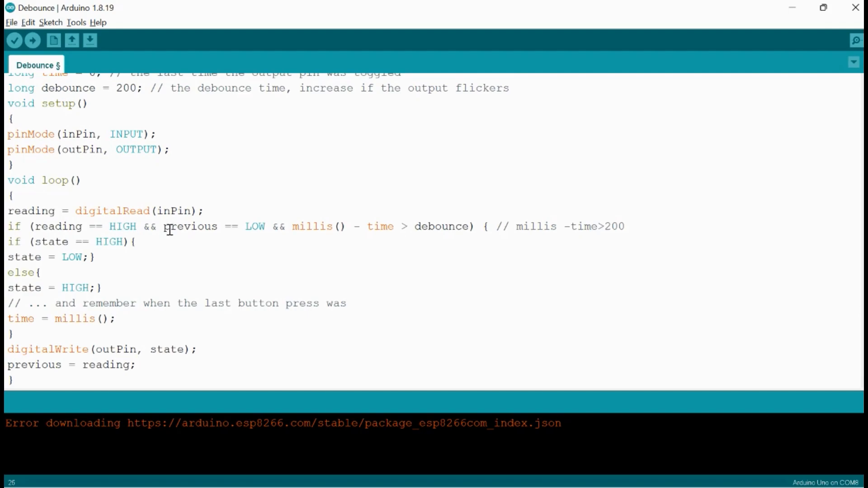
pyautogui.moveTo(179, 227)
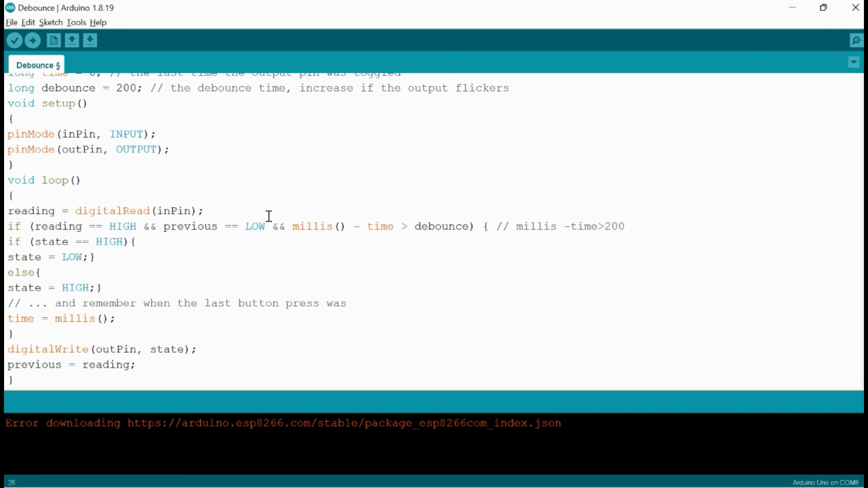
pyautogui.moveTo(270, 240)
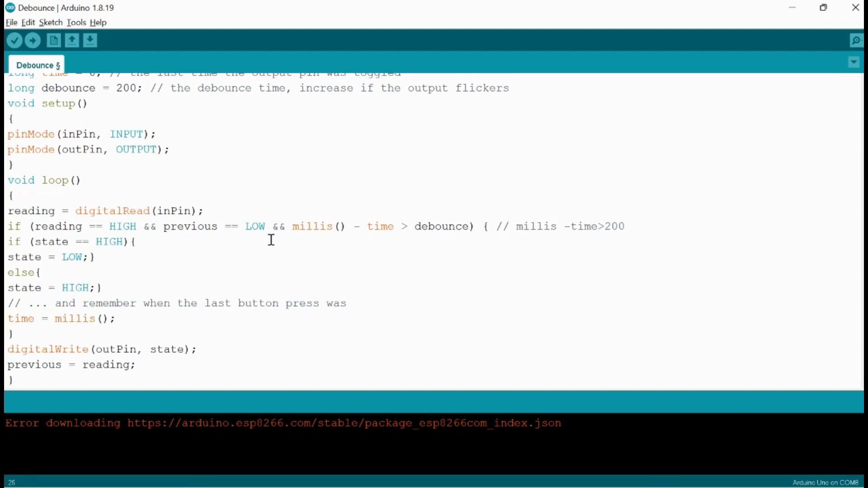
pyautogui.moveTo(283, 237)
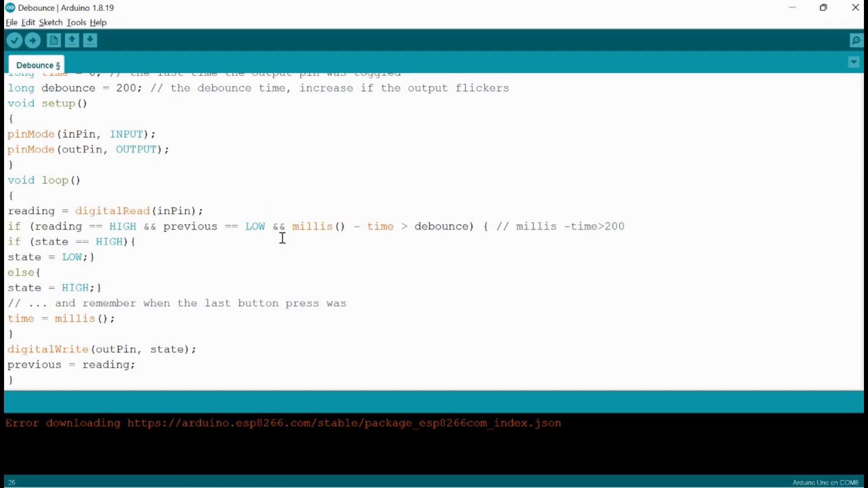